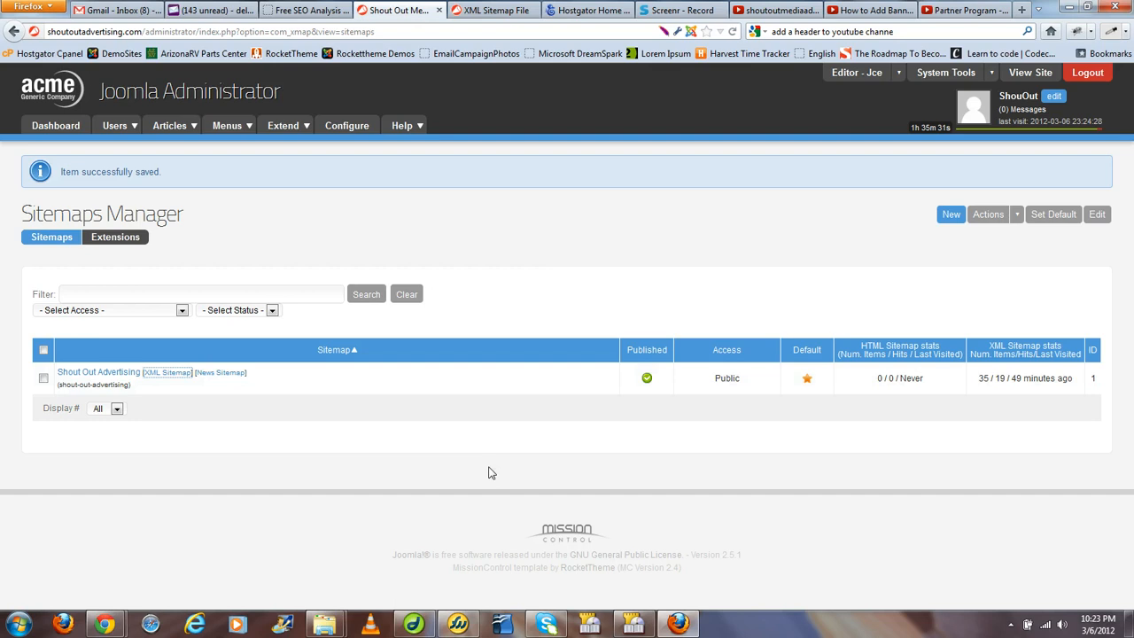
mouse_move(518, 277)
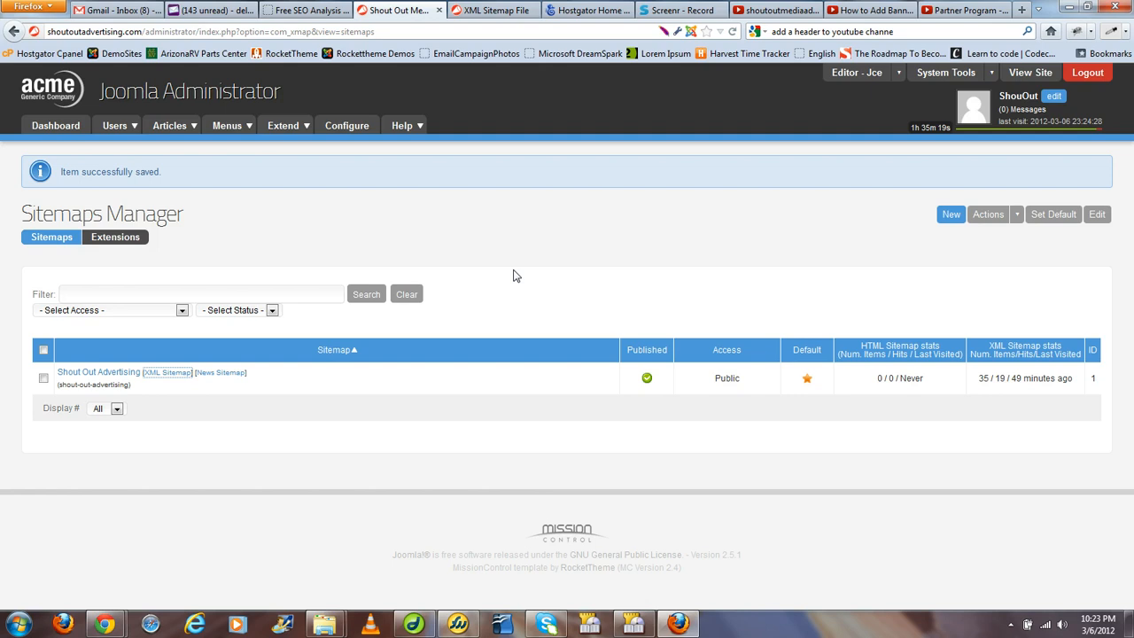
mouse_move(287, 217)
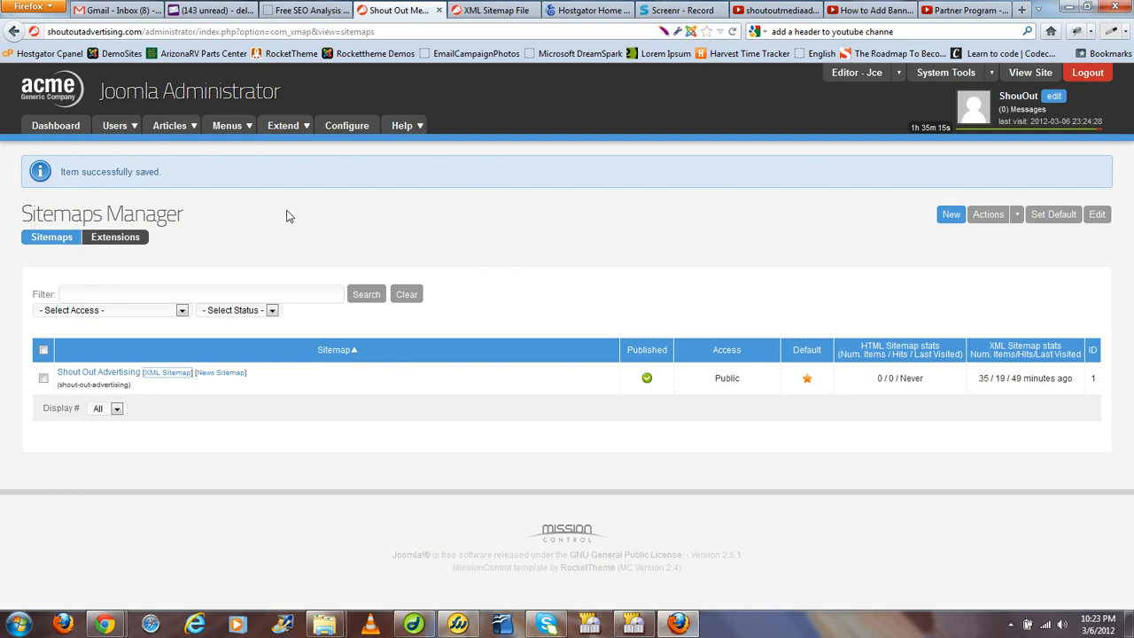
mouse_move(308, 216)
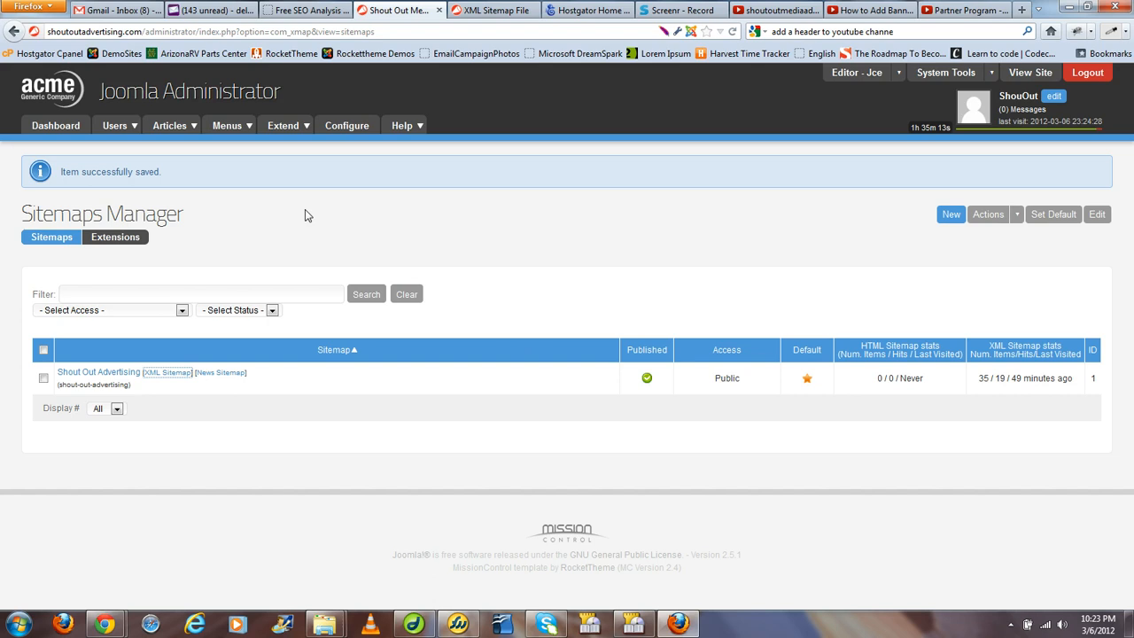
mouse_move(297, 155)
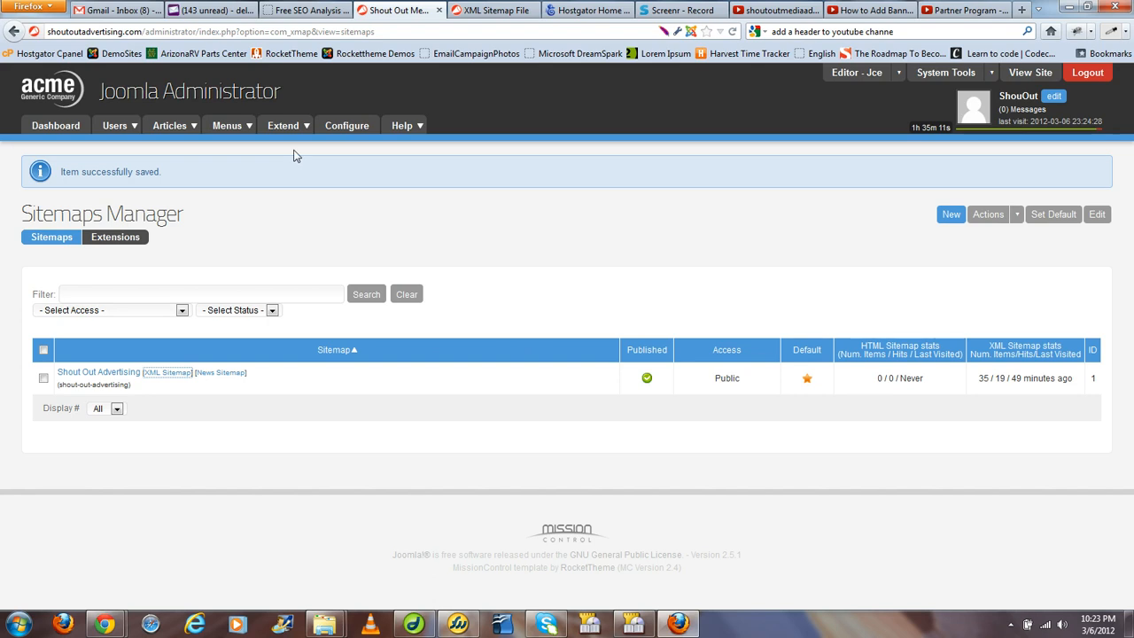
Step: Show the Plug-in Manager and scroll to check the Xmap plug-ins' status
click(283, 124)
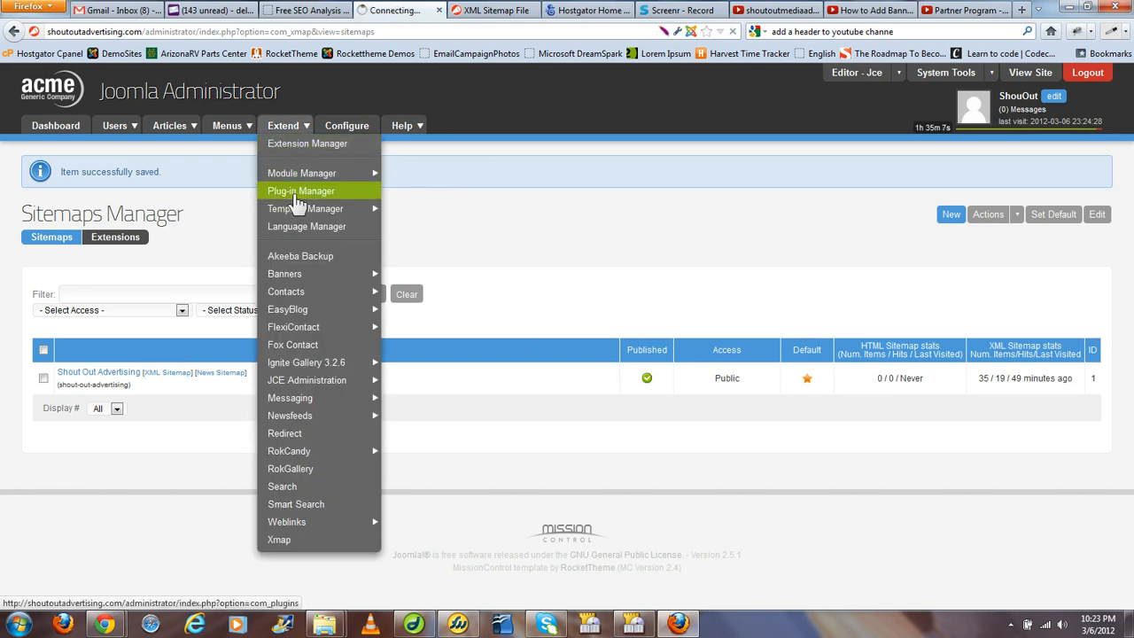
click(301, 191)
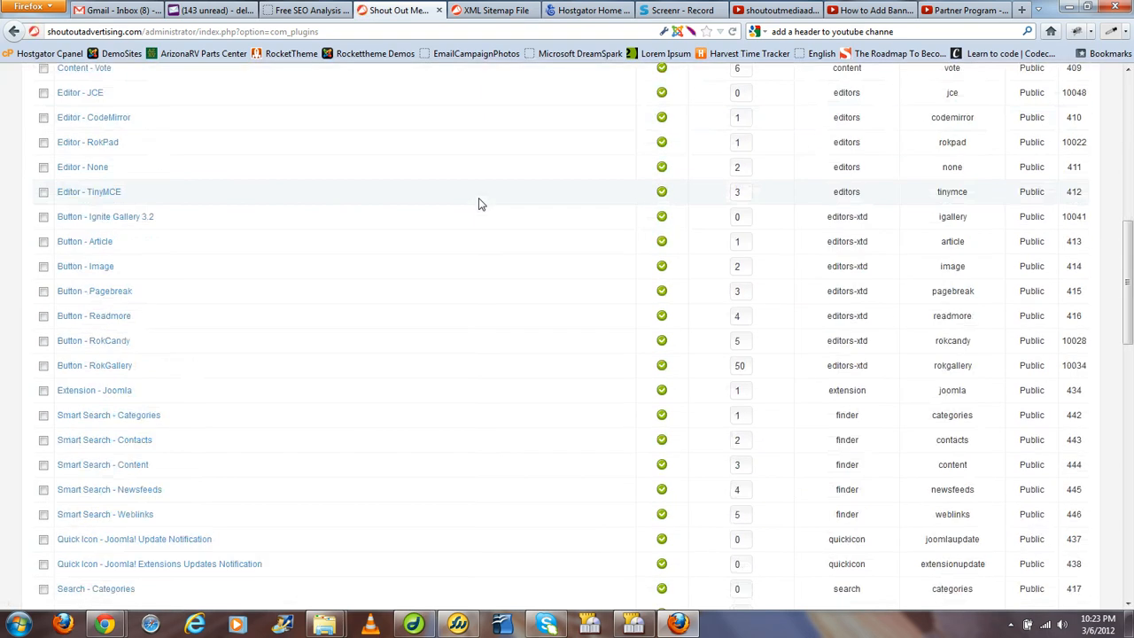
scroll(down, 3)
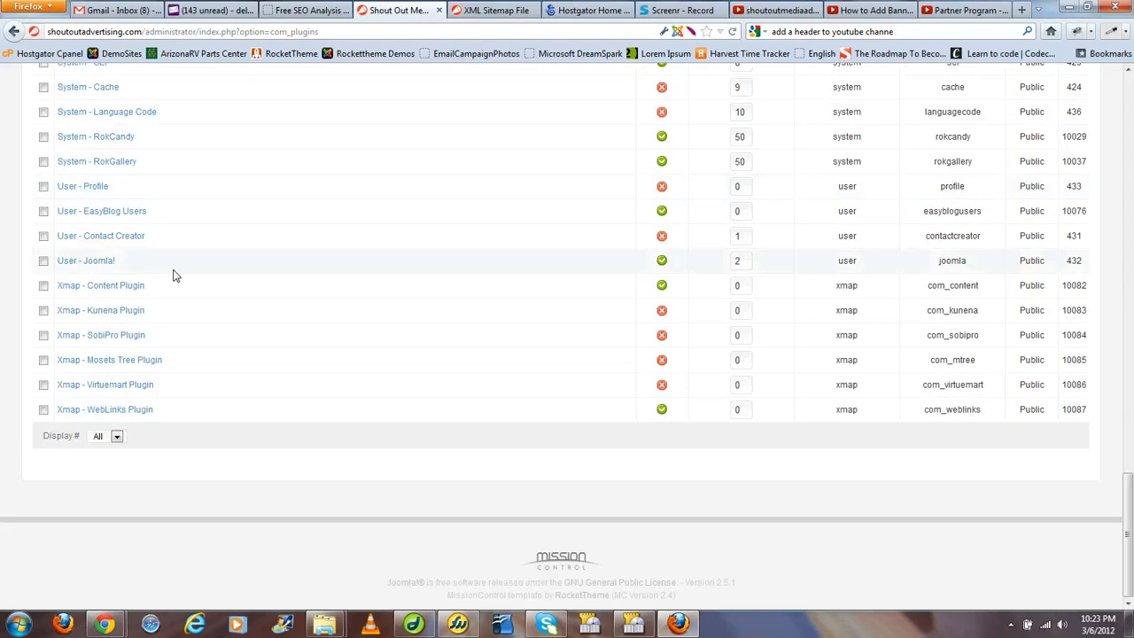
mouse_move(100, 283)
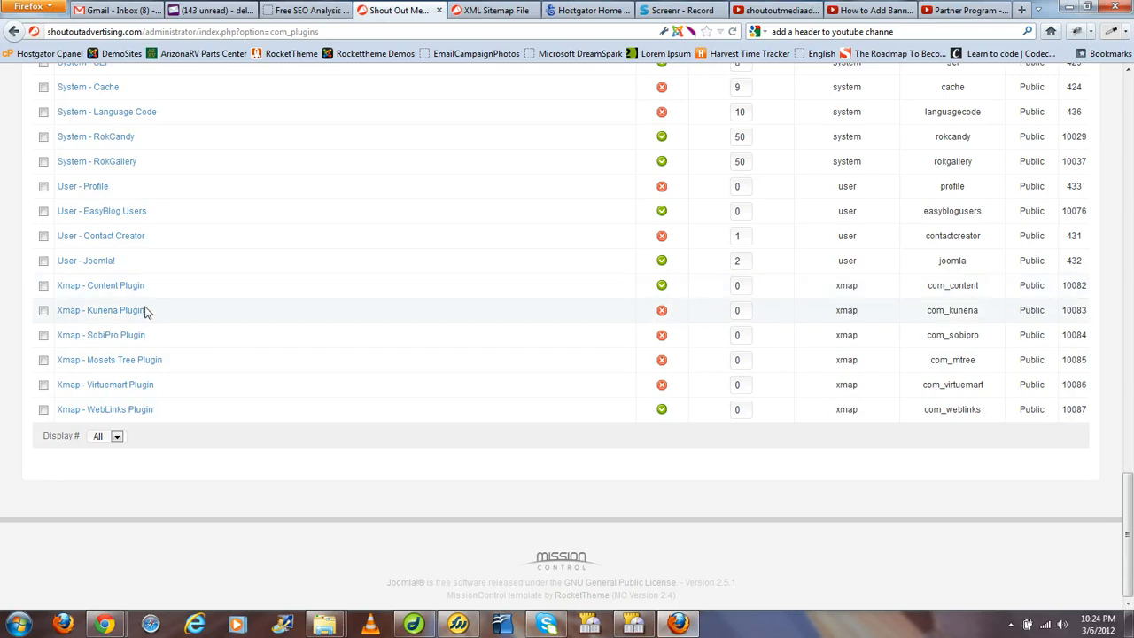
mouse_move(95, 323)
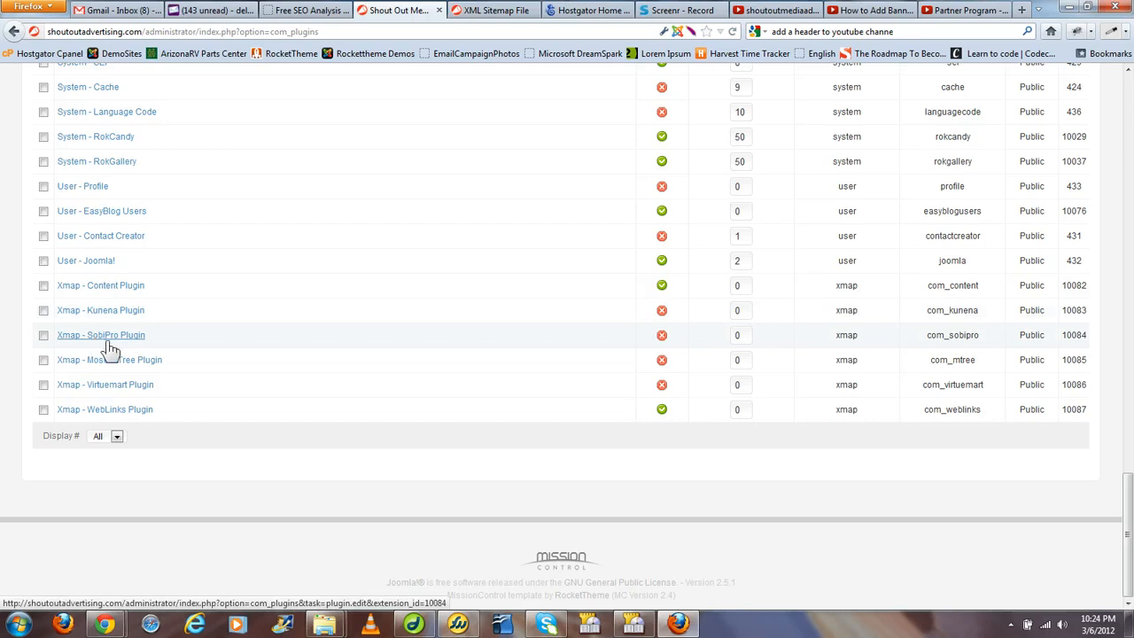
mouse_move(139, 397)
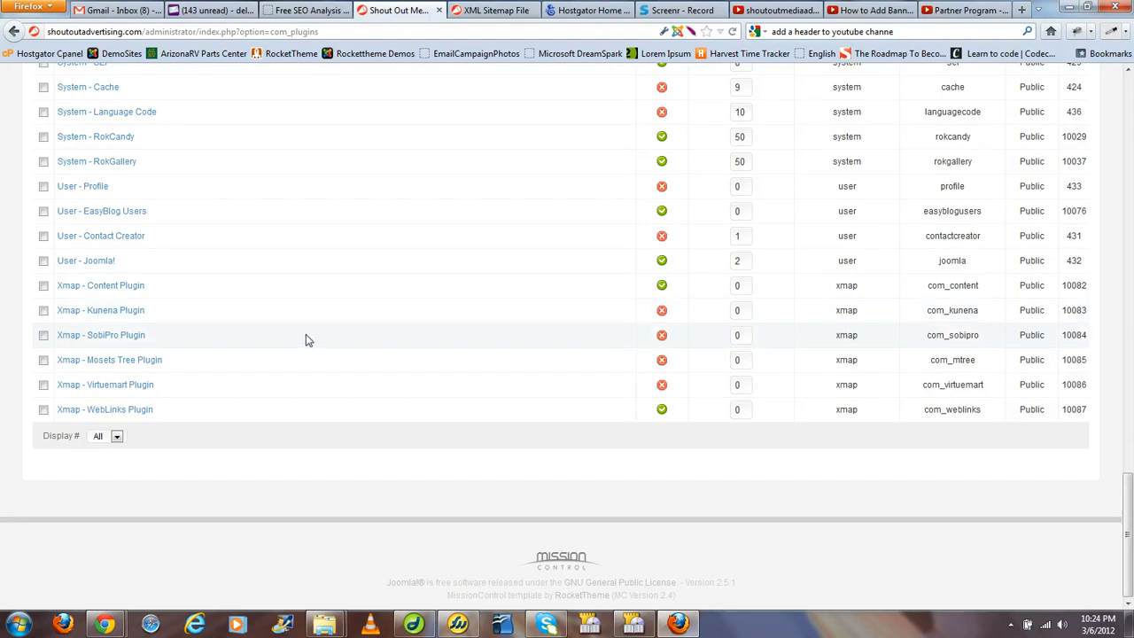
mouse_move(156, 392)
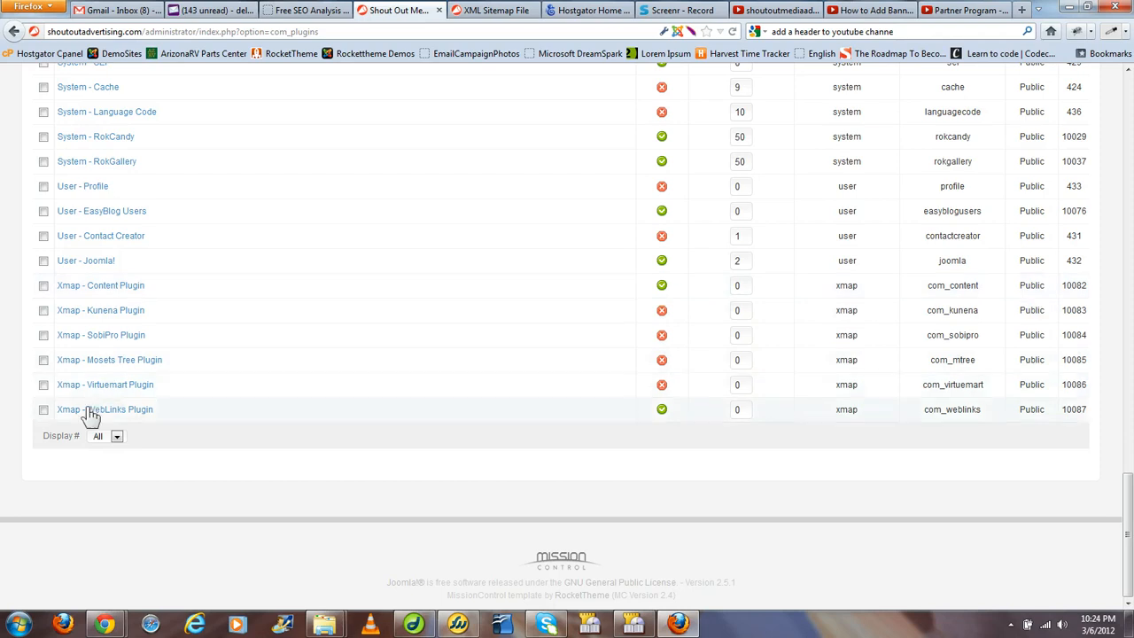
mouse_move(407, 411)
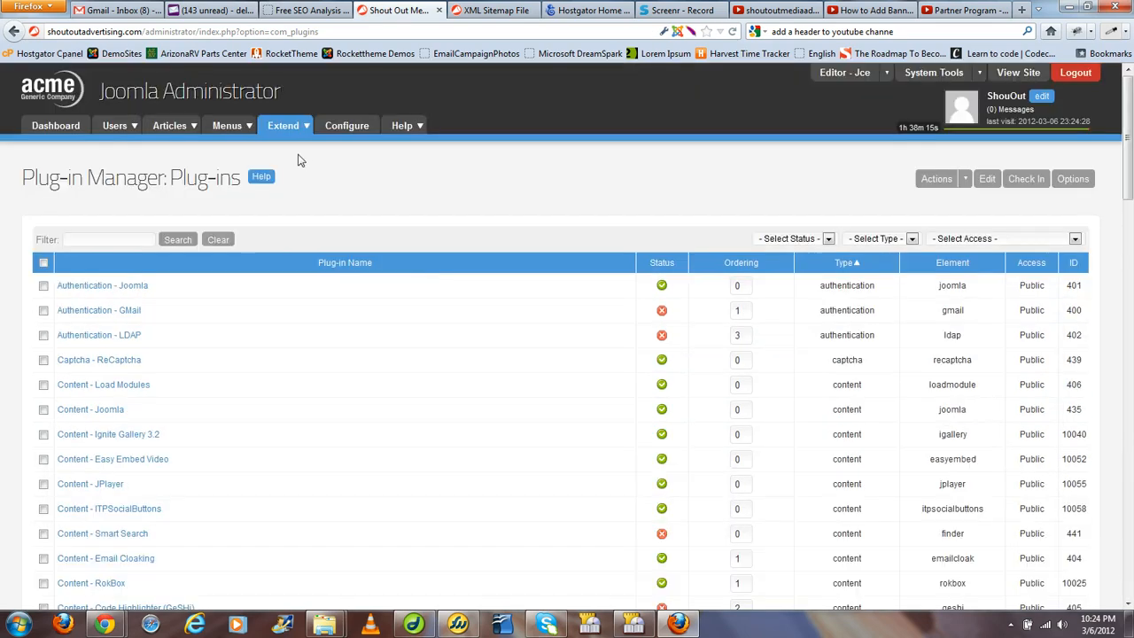
Step: Return to the Xmap Sitemaps Manager via Extend > Xmap
click(284, 124)
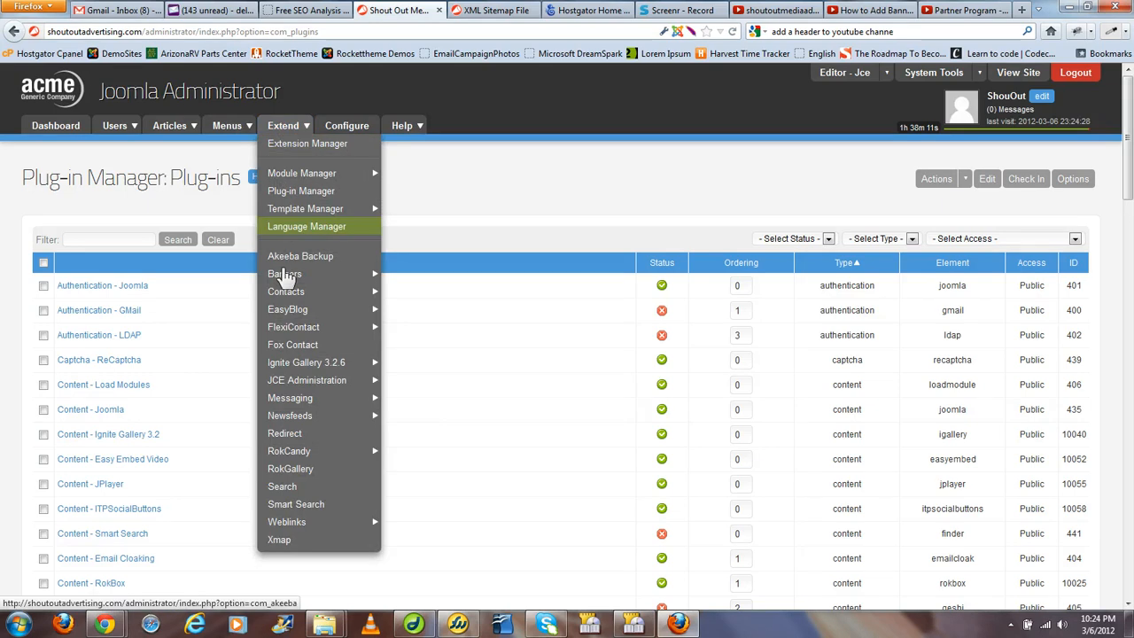
mouse_move(283, 273)
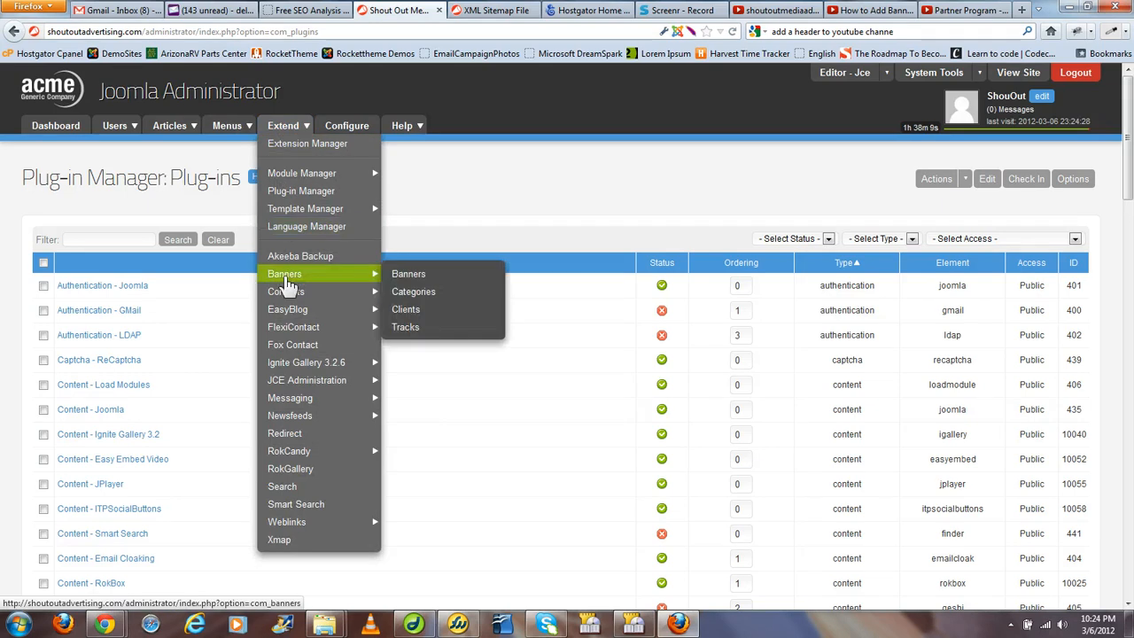
mouse_move(287, 521)
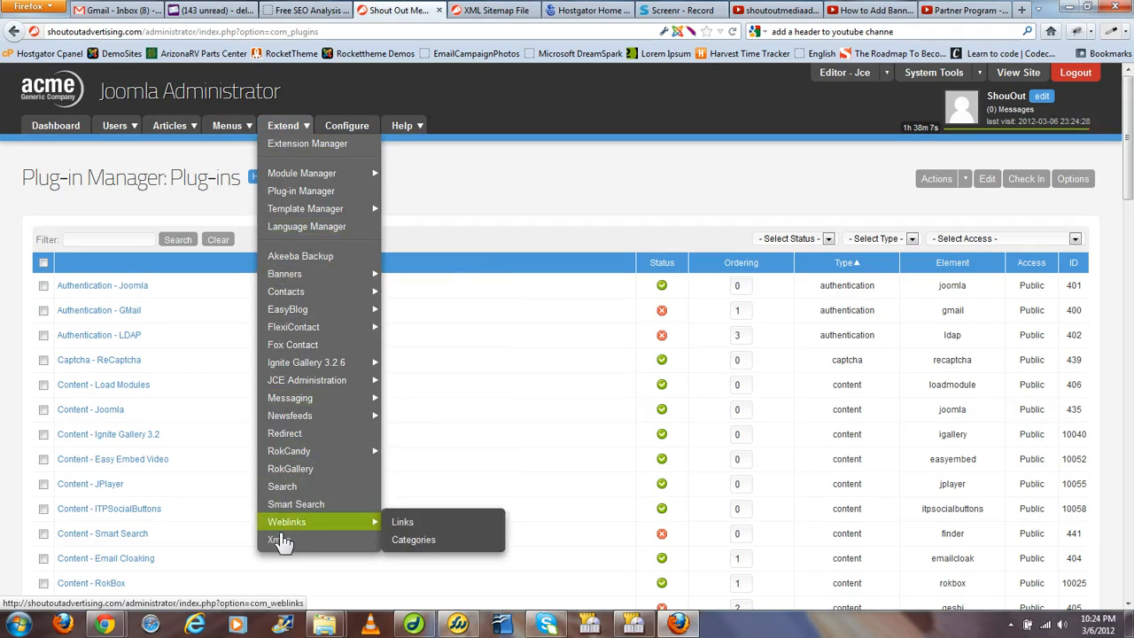
click(278, 539)
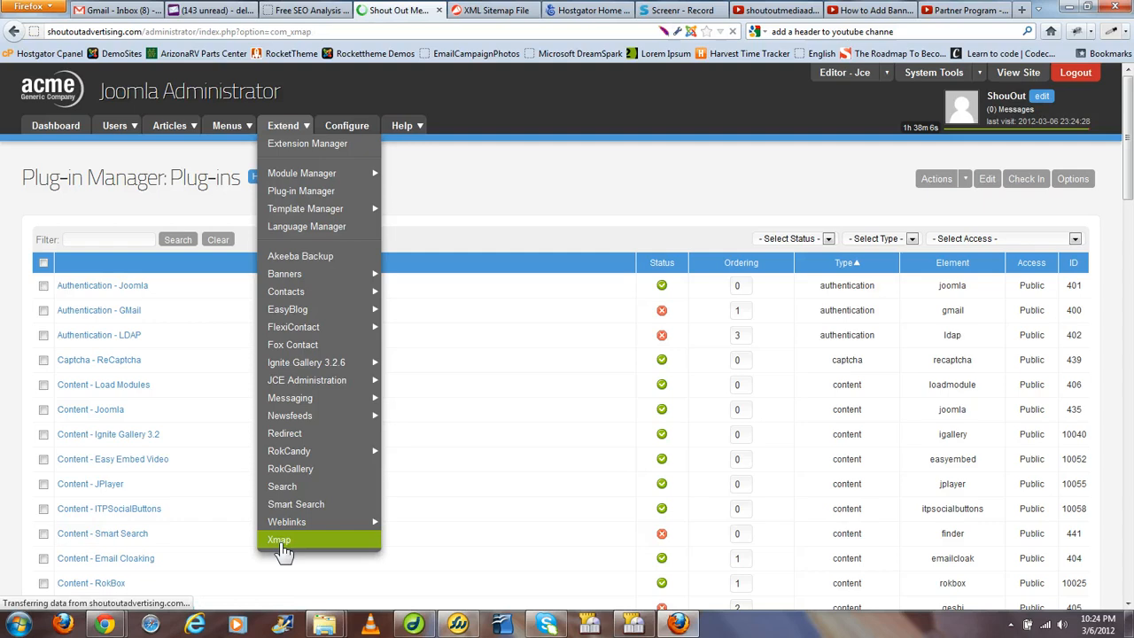
click(278, 538)
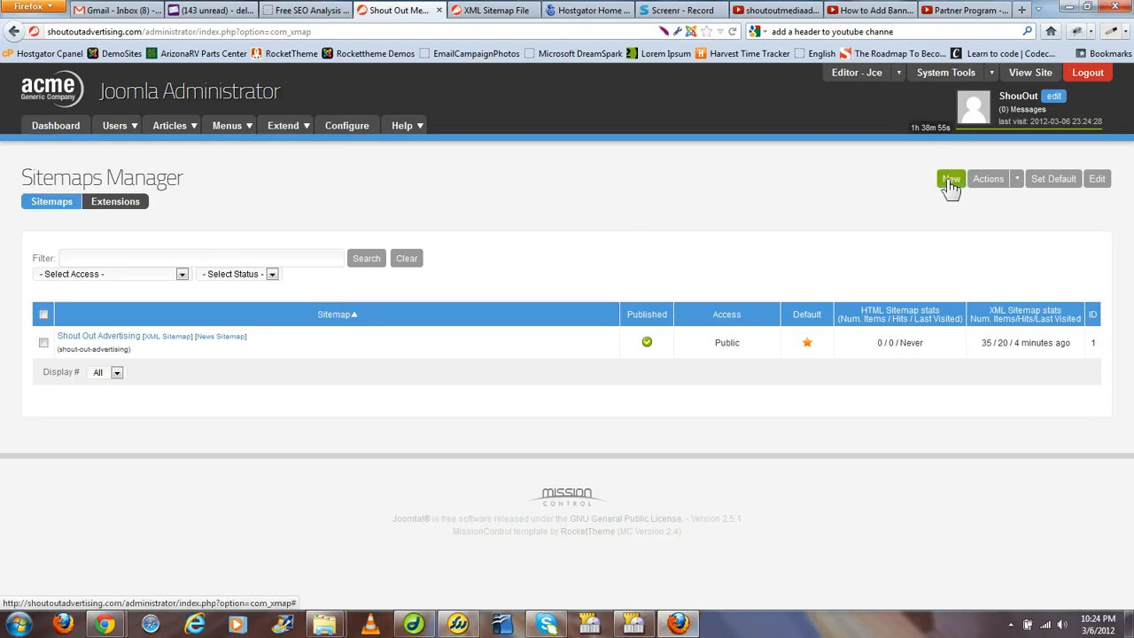
mouse_move(358, 417)
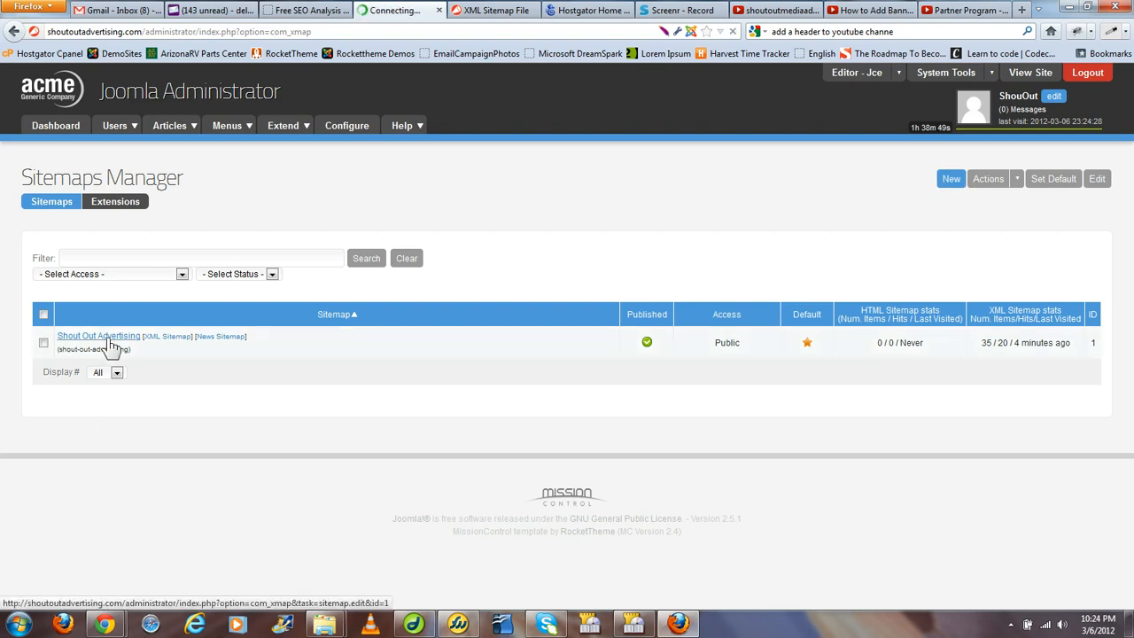
Step: Edit the default sitemap and expand its Menus section
click(99, 336)
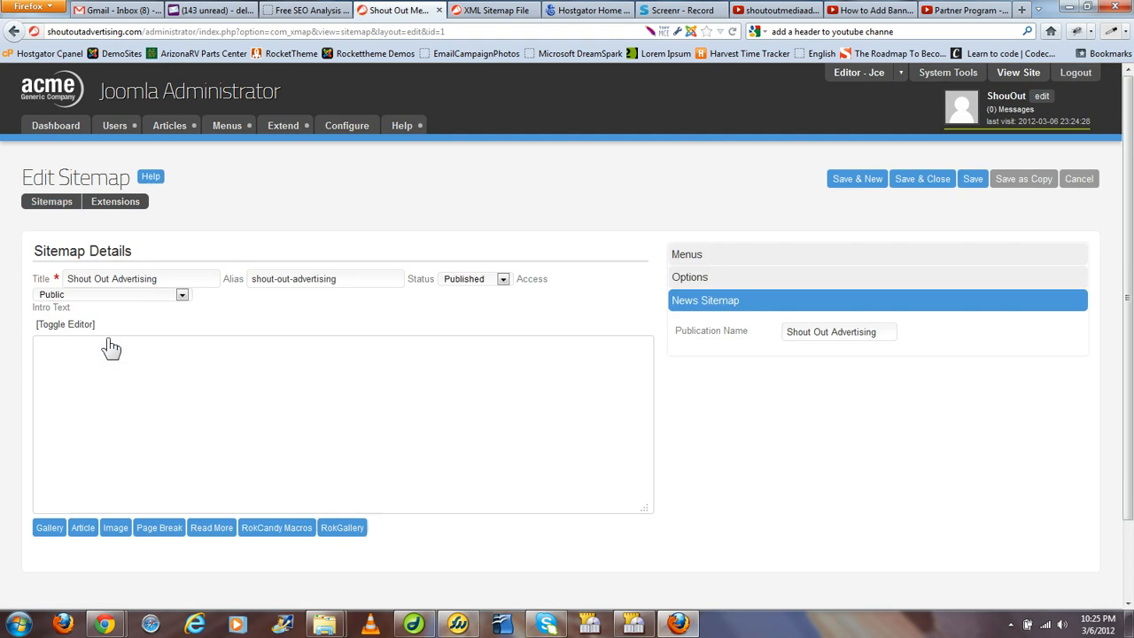
click(64, 324)
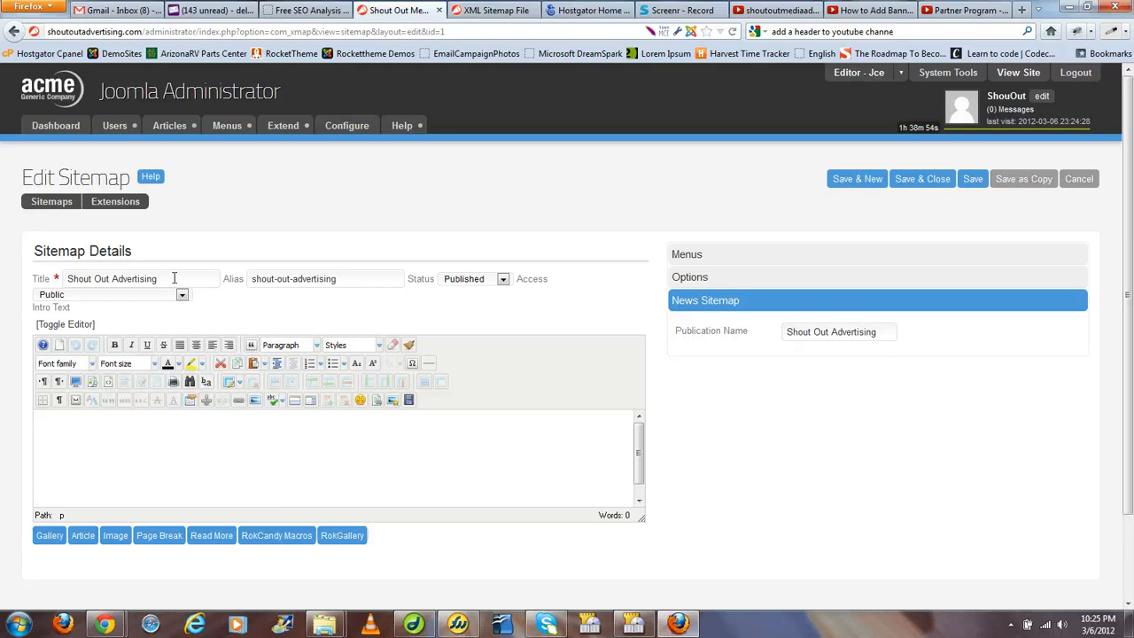
click(503, 278)
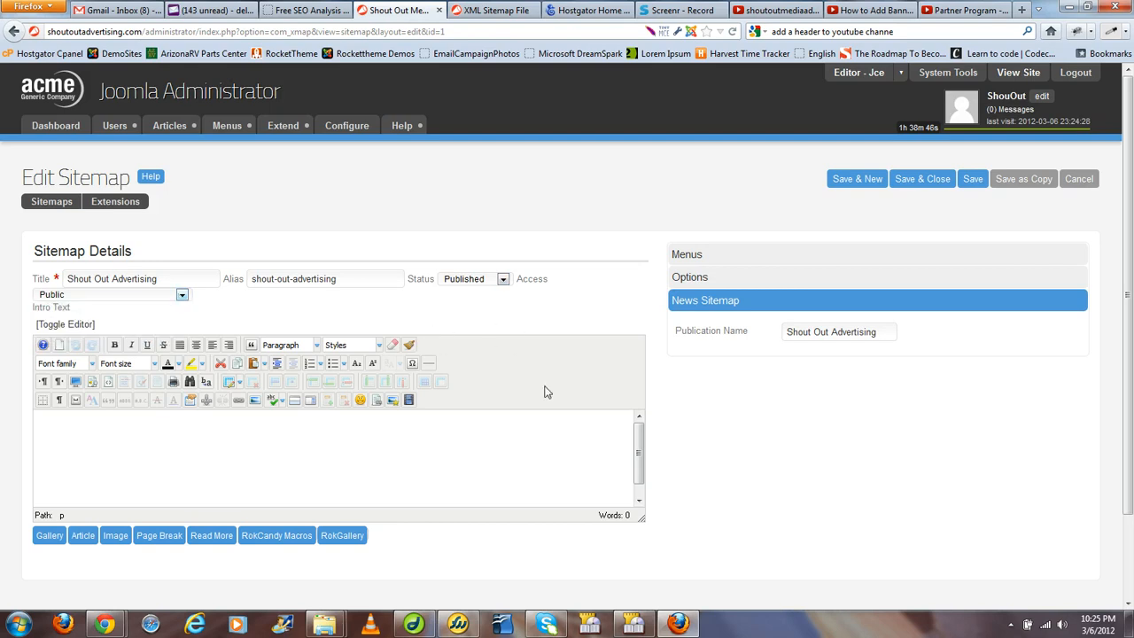
mouse_move(728, 482)
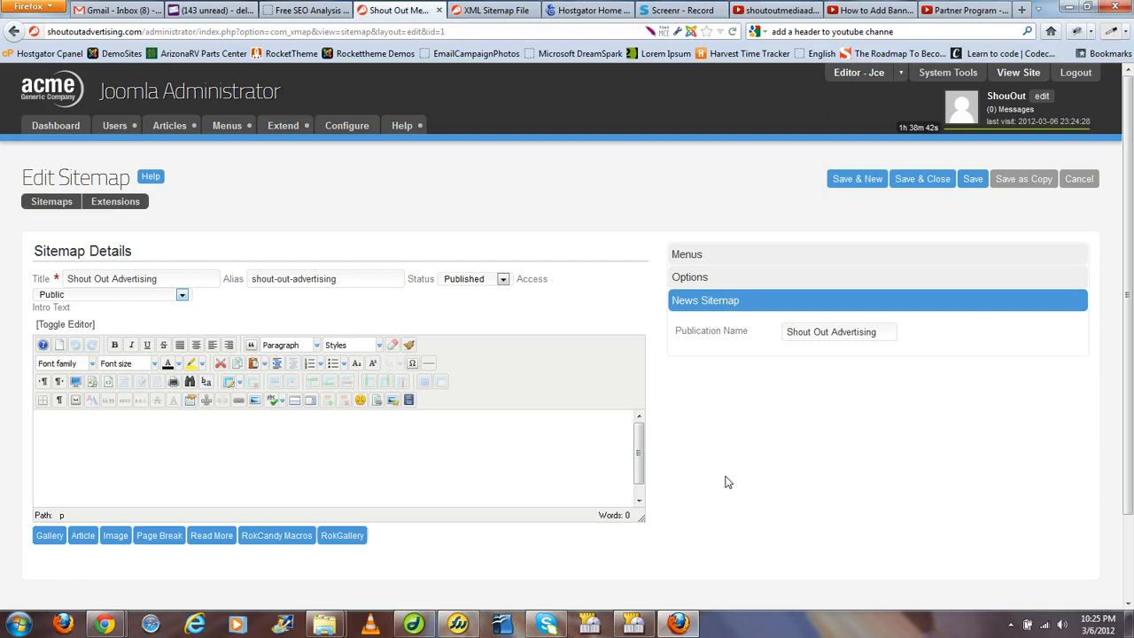
mouse_move(707, 324)
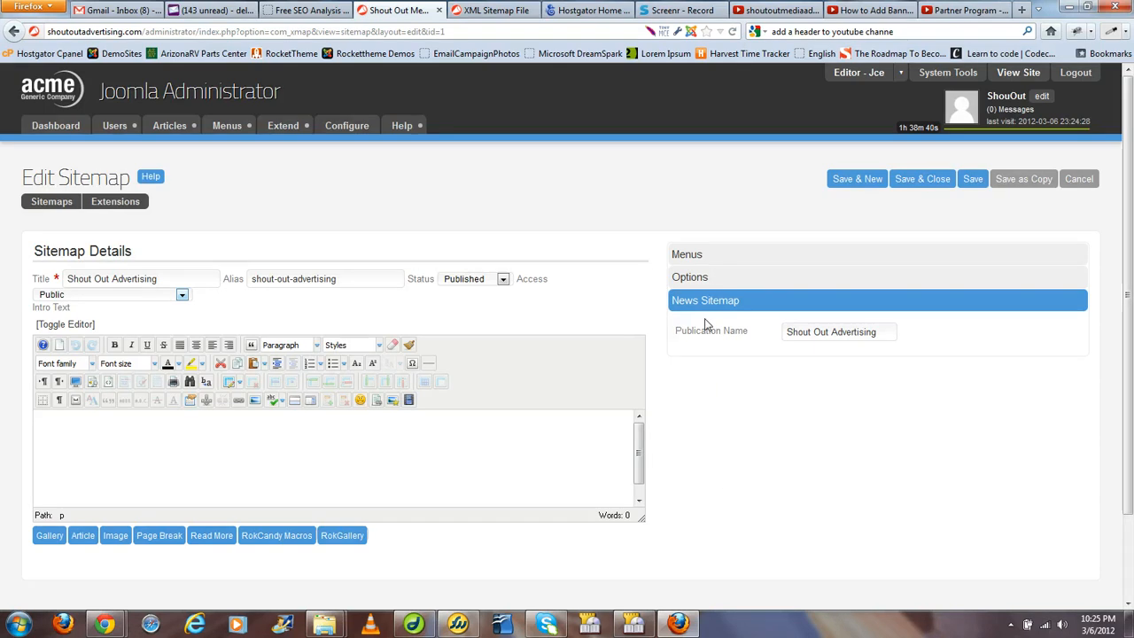
click(690, 255)
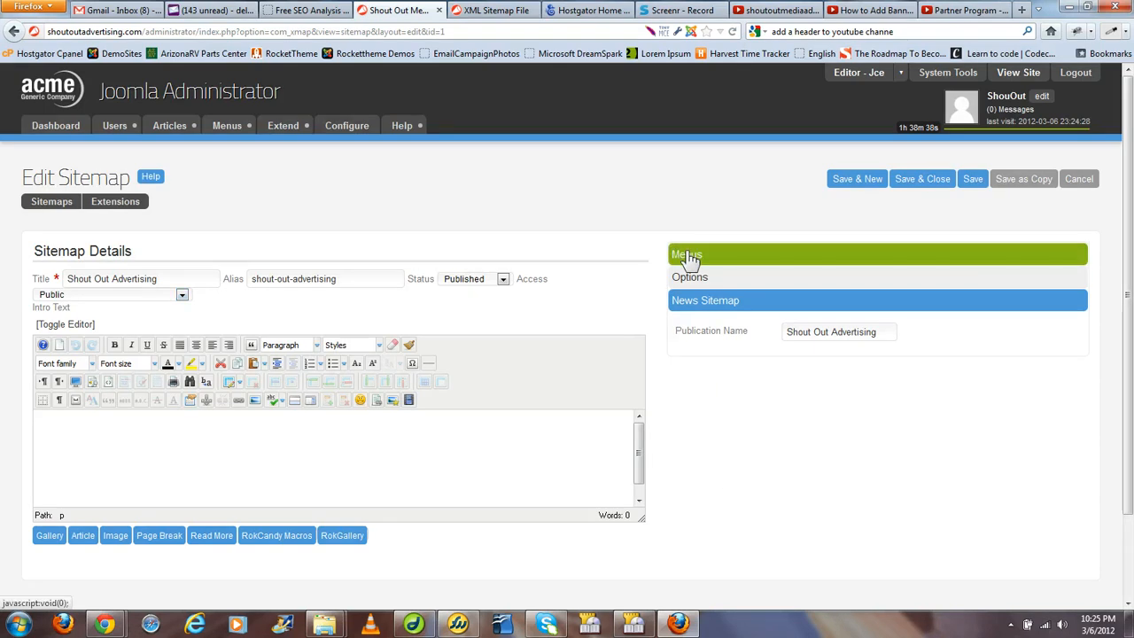
click(689, 255)
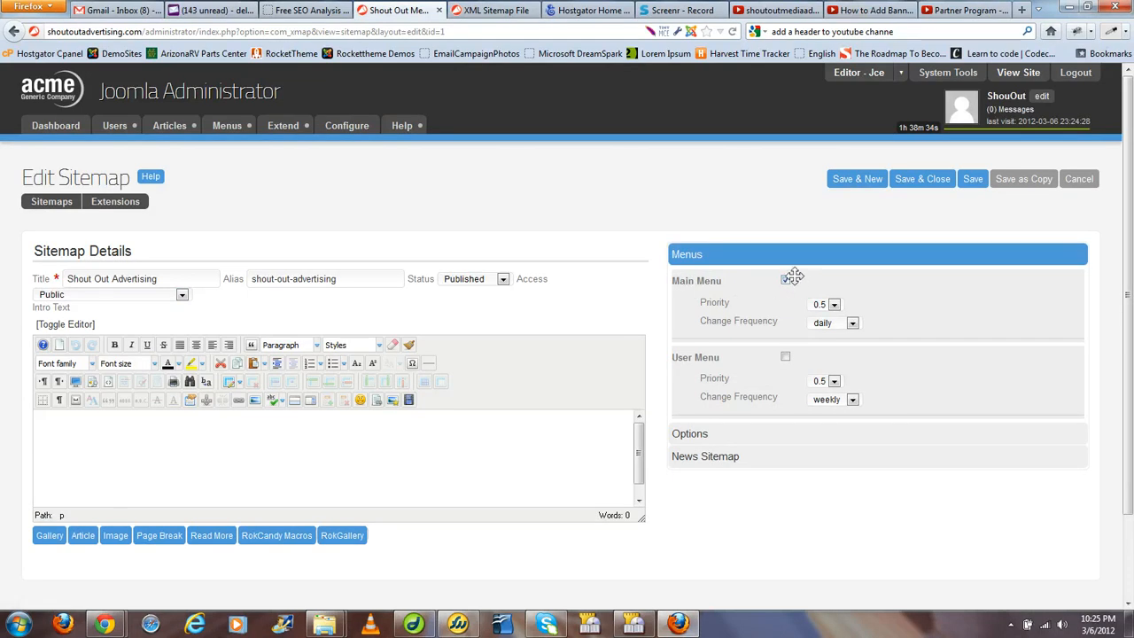
Step: Include the Main Menu in the sitemap, keeping priority 0.5 and daily change frequency
click(784, 280)
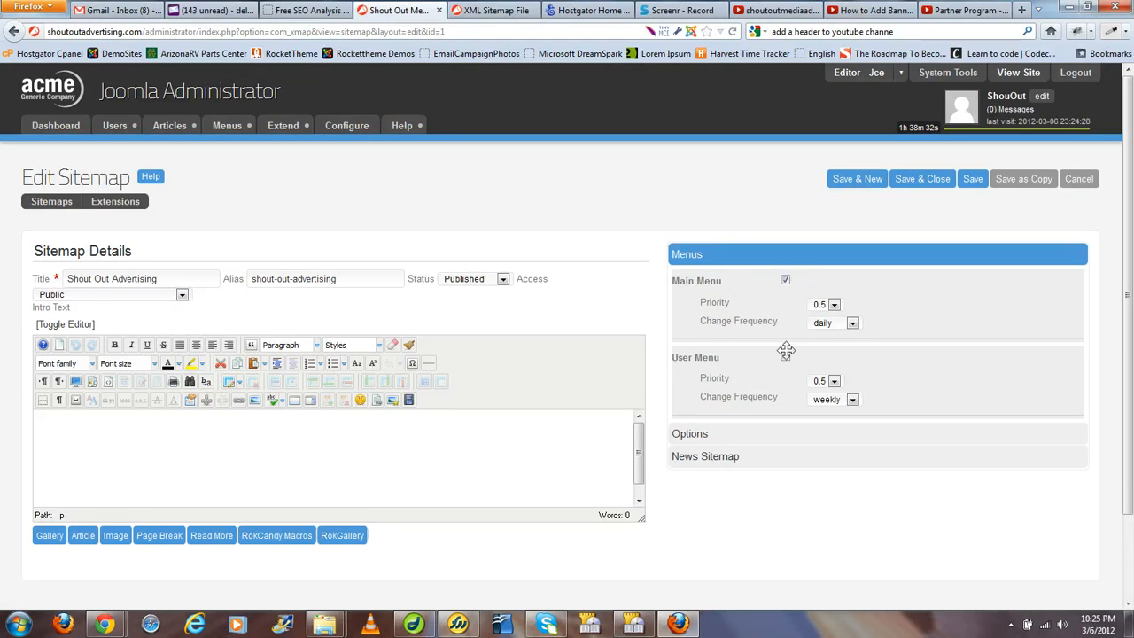
click(785, 357)
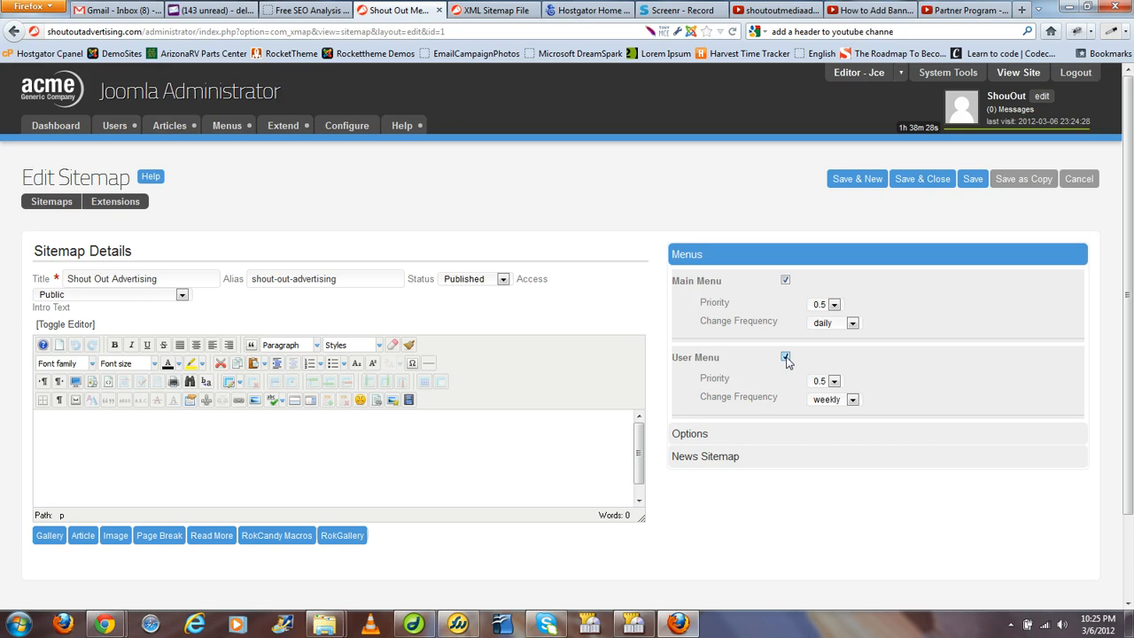
click(784, 358)
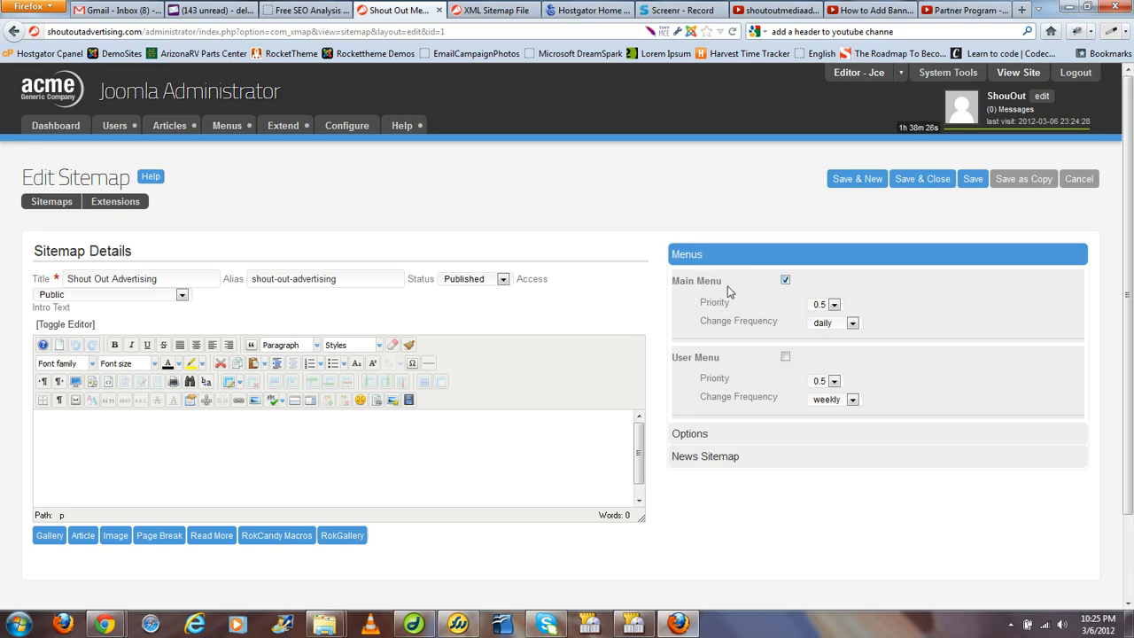
mouse_move(772, 308)
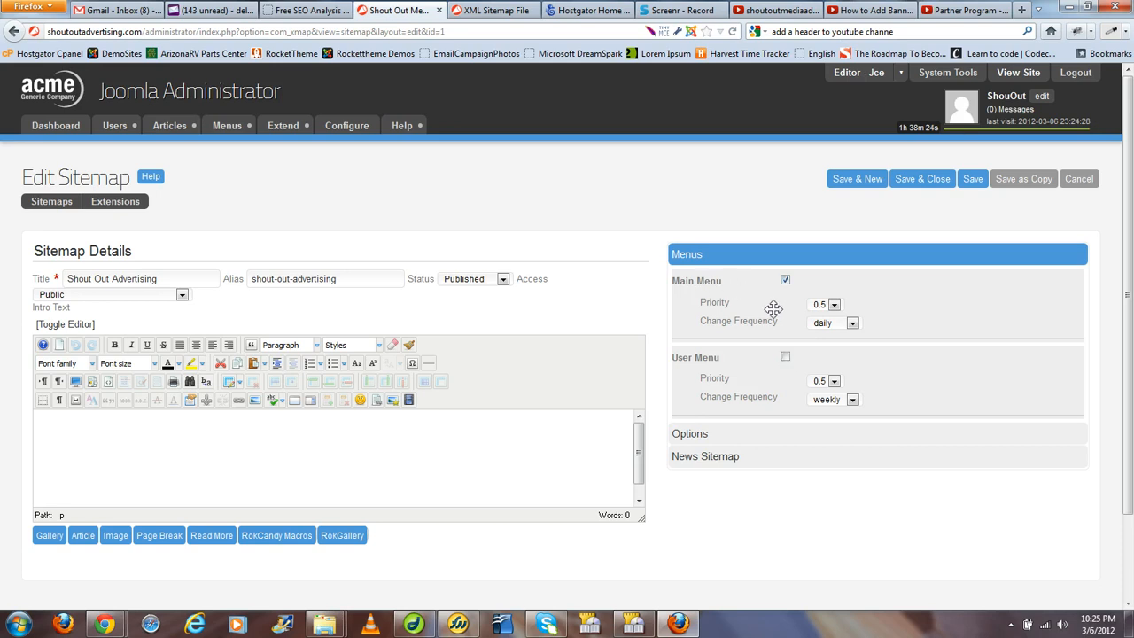
click(851, 323)
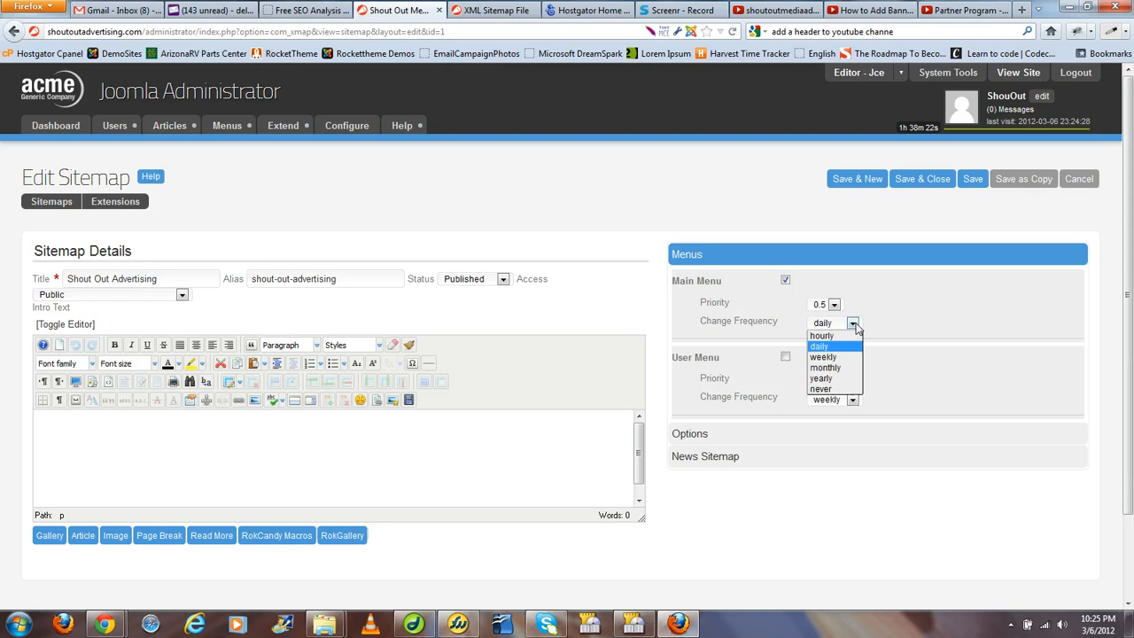
mouse_move(824, 356)
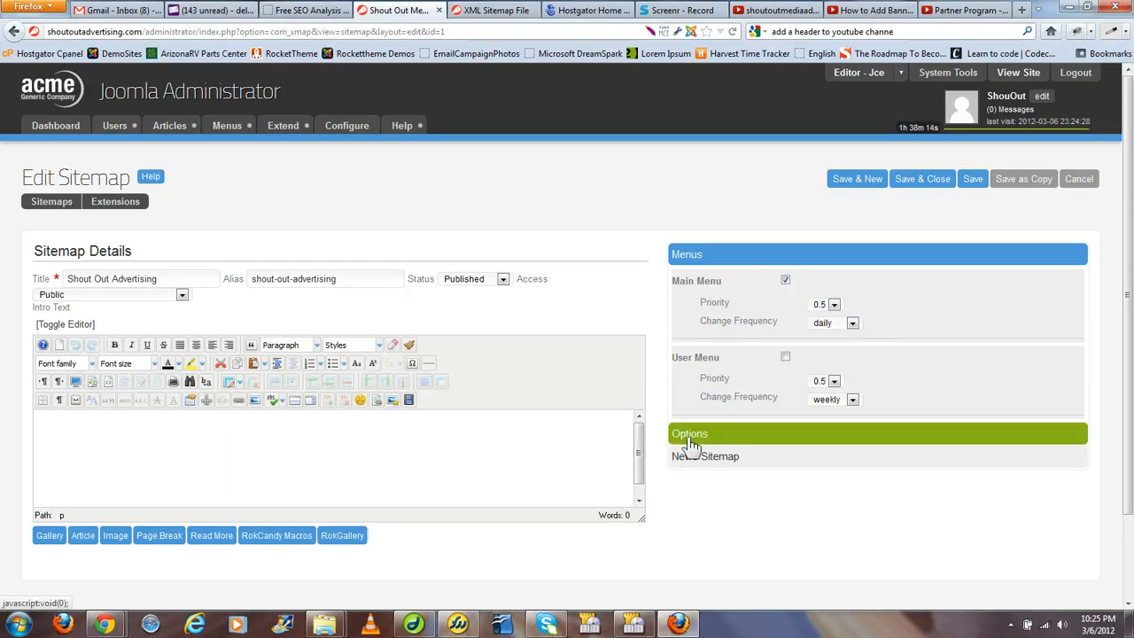
Step: Review the sitemap's display options, then save and close it
click(690, 432)
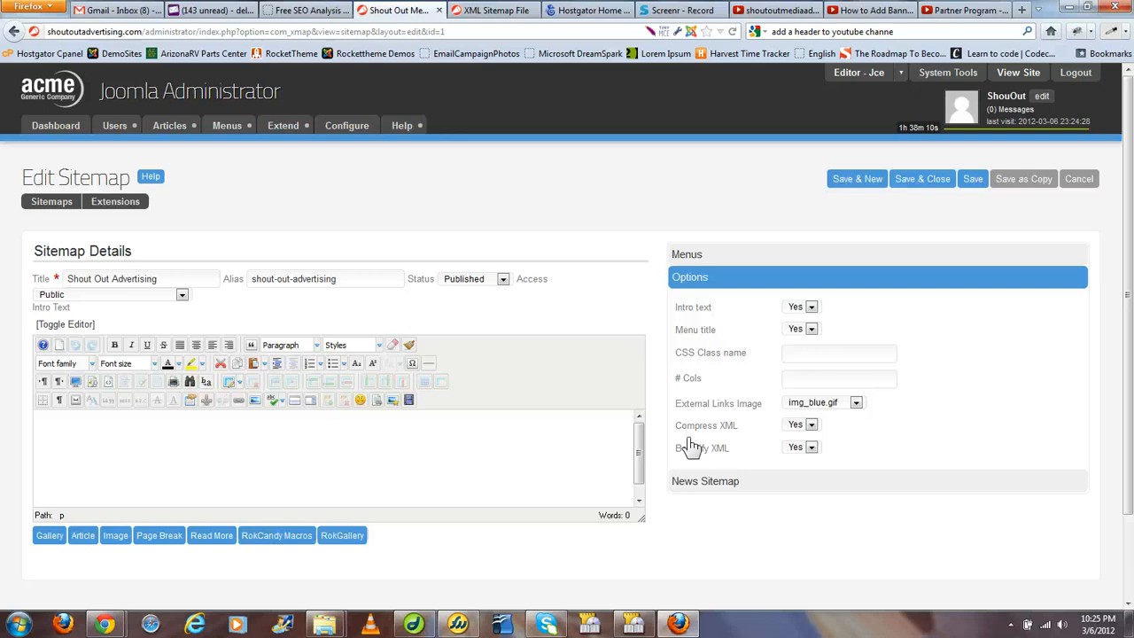
click(705, 481)
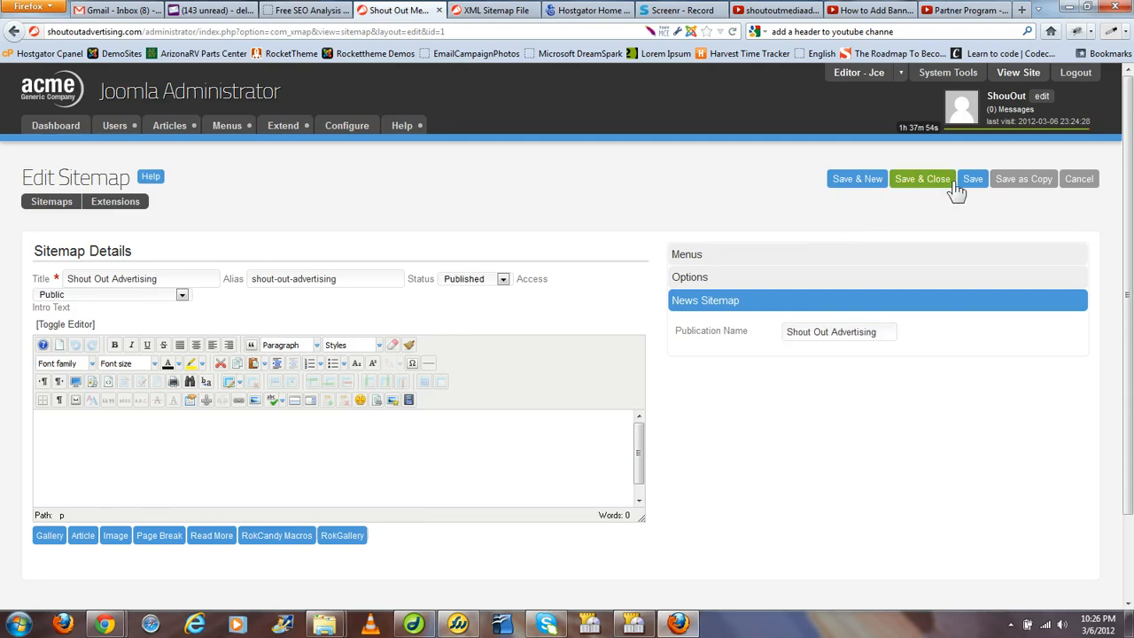
click(921, 177)
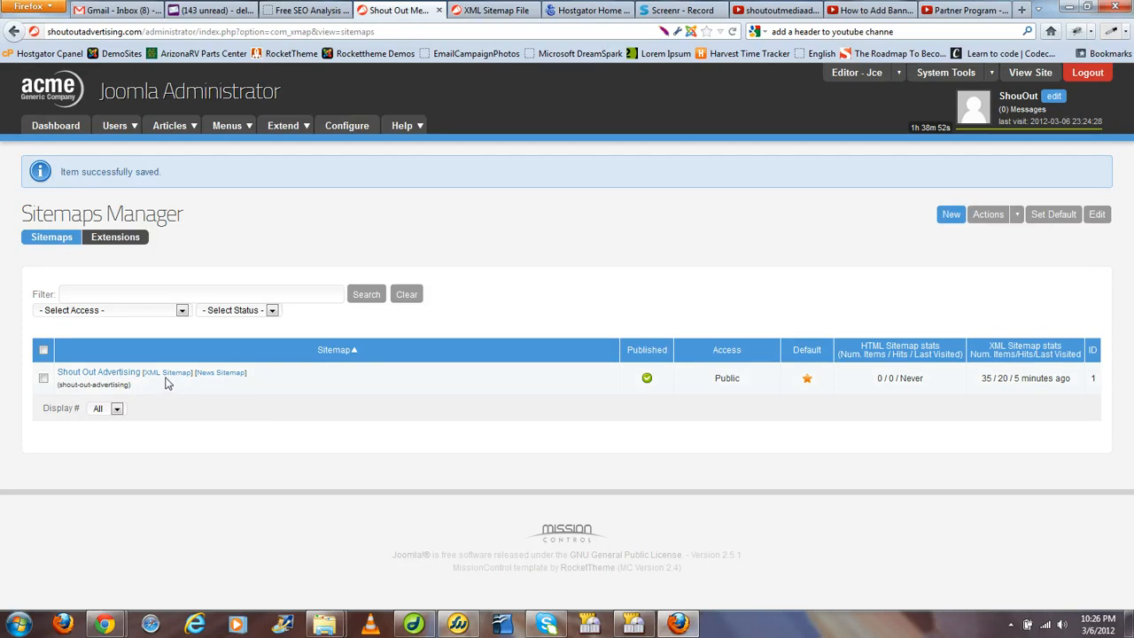
mouse_move(166, 372)
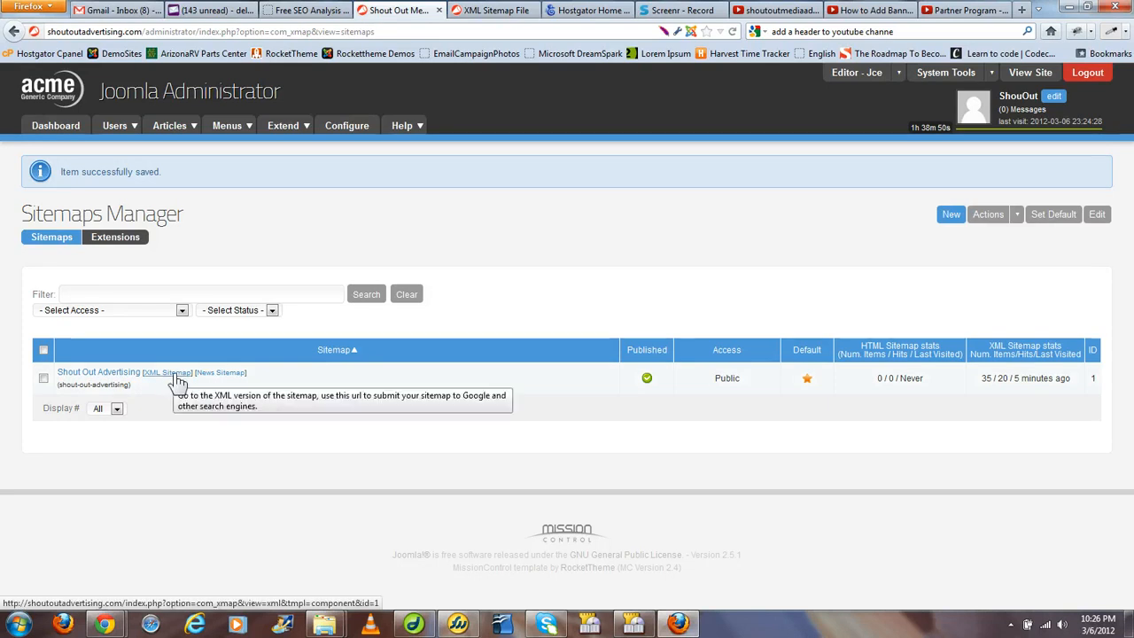
Step: View the XML sitemap listing 35 URLs and select its address for copying
click(167, 372)
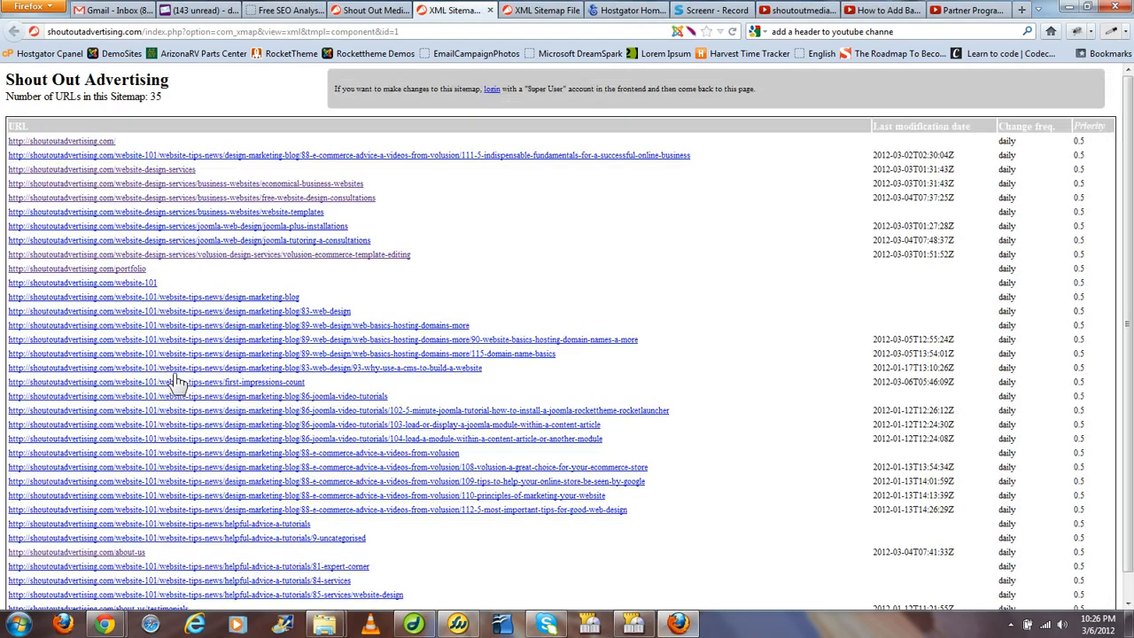
mouse_move(262, 92)
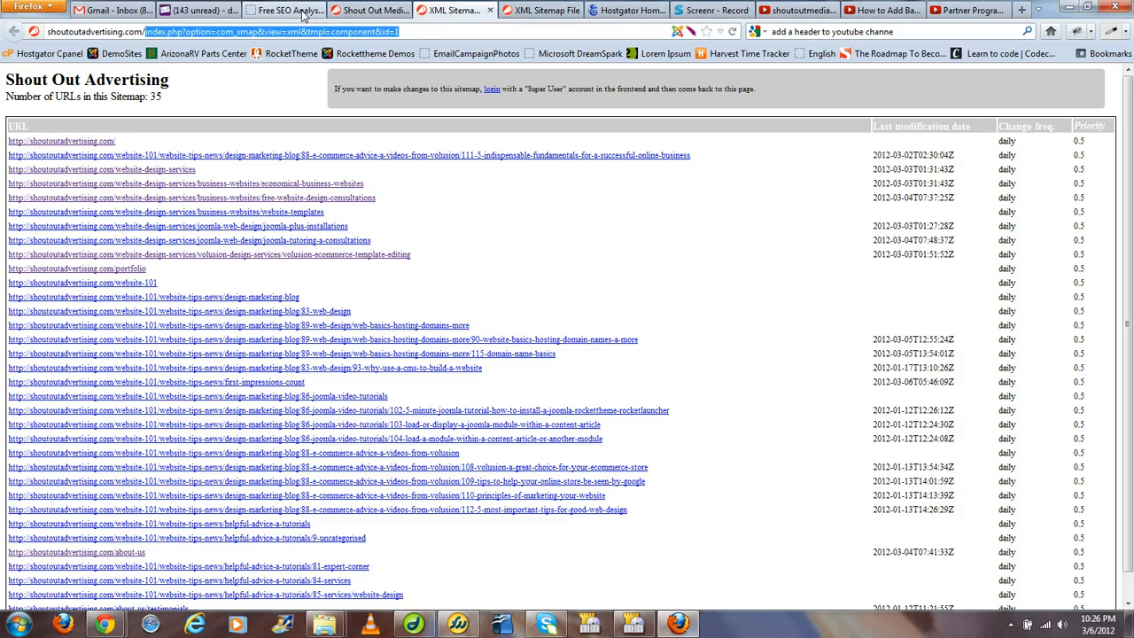
click(284, 11)
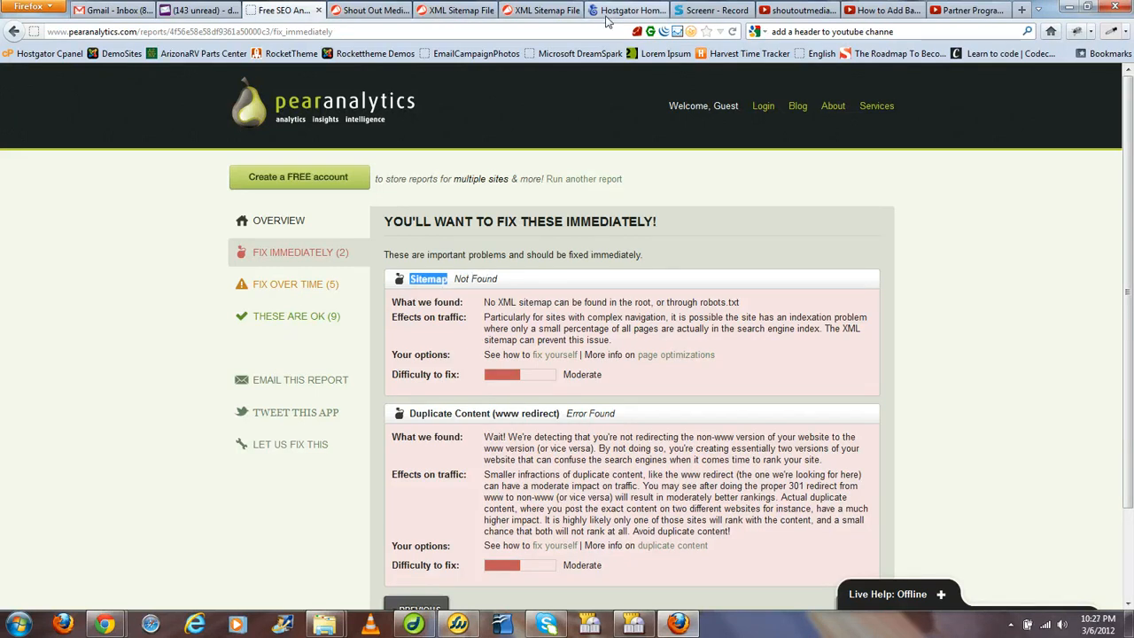
Step: Open the local robots.txt from FireFTP for editing in Dreamweaver
click(629, 11)
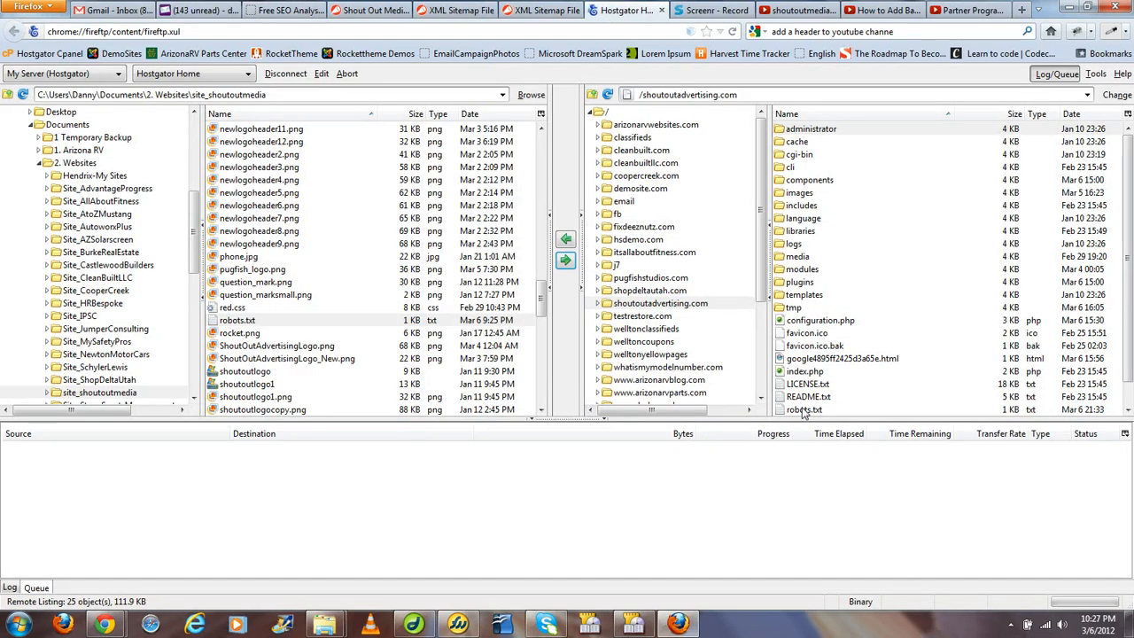
click(804, 408)
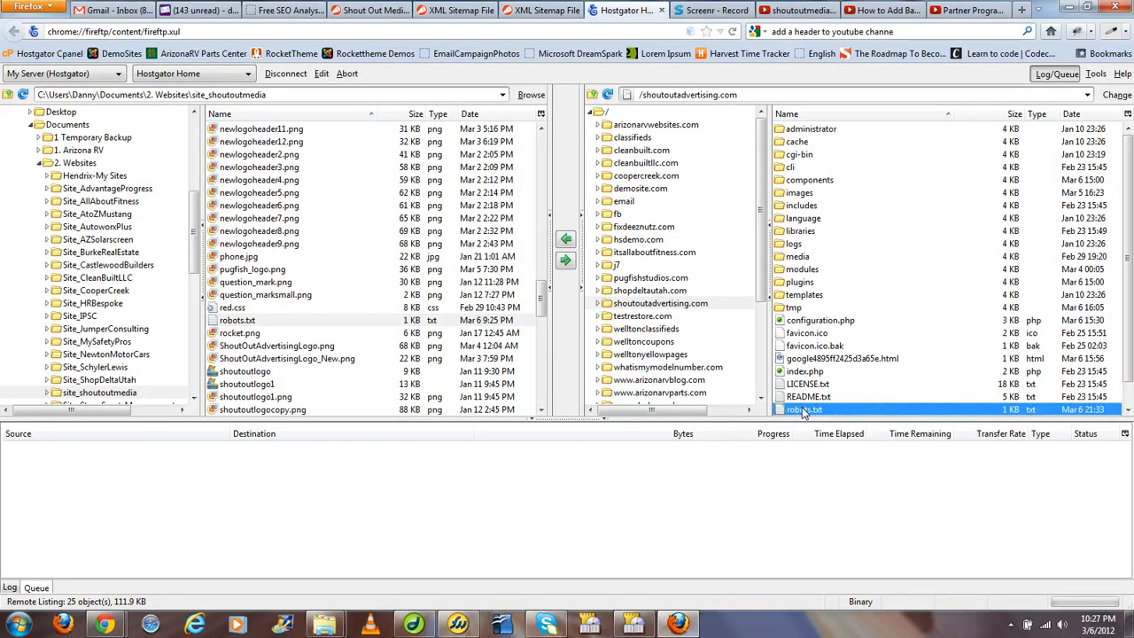
click(238, 319)
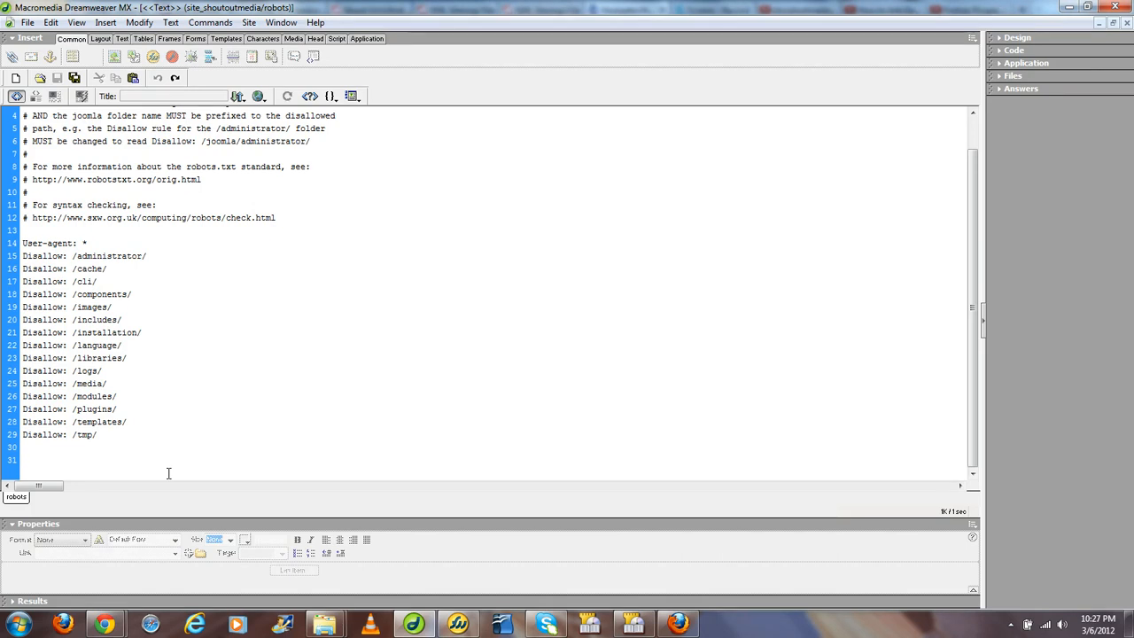
text(Sitemap: http://shoutoutadvertising.com/index.php?option=com_xmap&view=xml&tmpl=component&id=1)
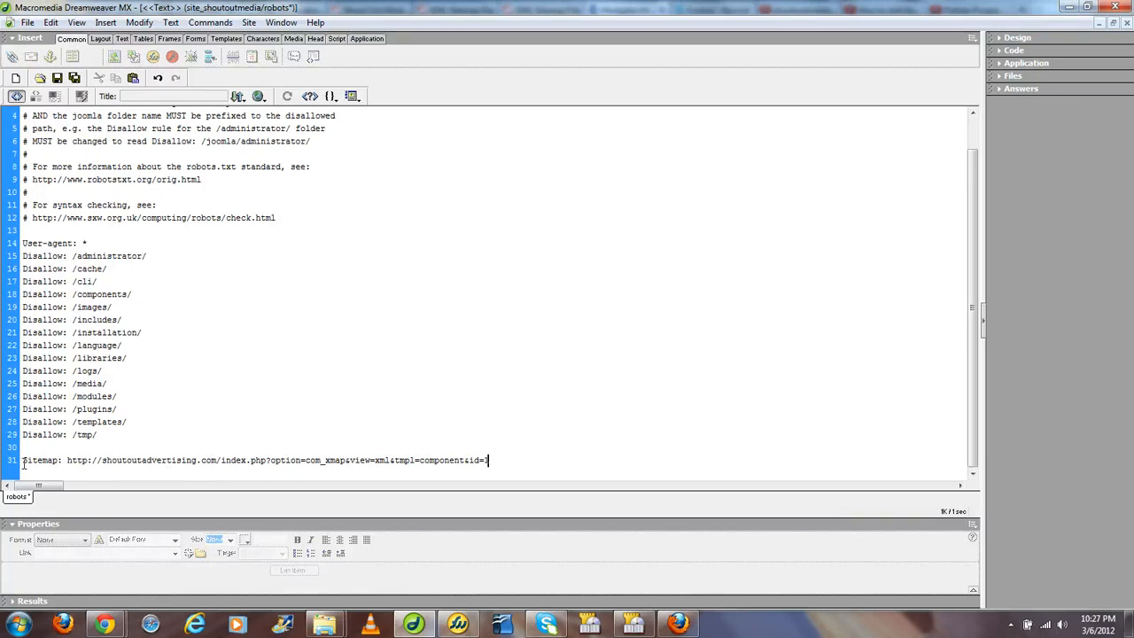
double_click(42, 461)
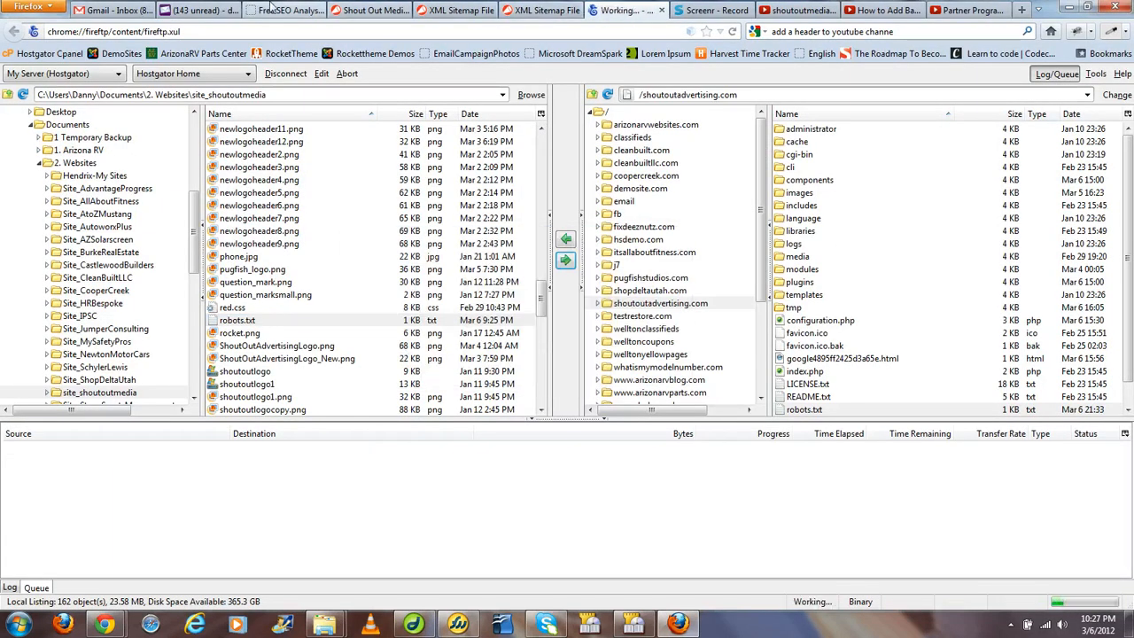
Step: Return to the Pear Analytics report still flagging Sitemap: Not Found
click(283, 10)
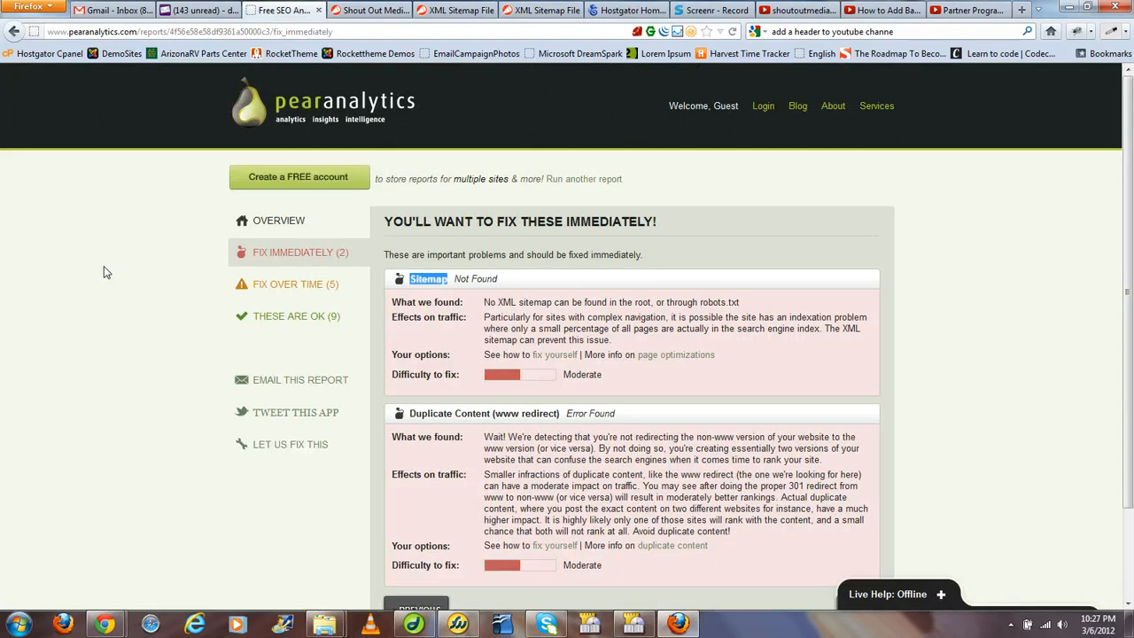
mouse_move(599, 191)
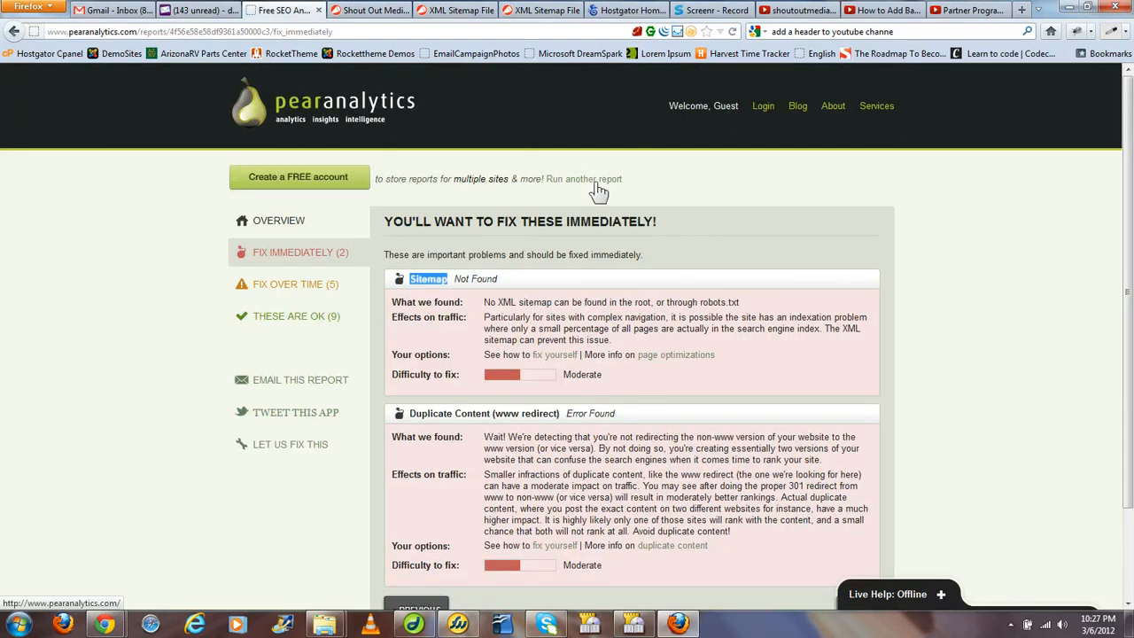
mouse_move(429, 302)
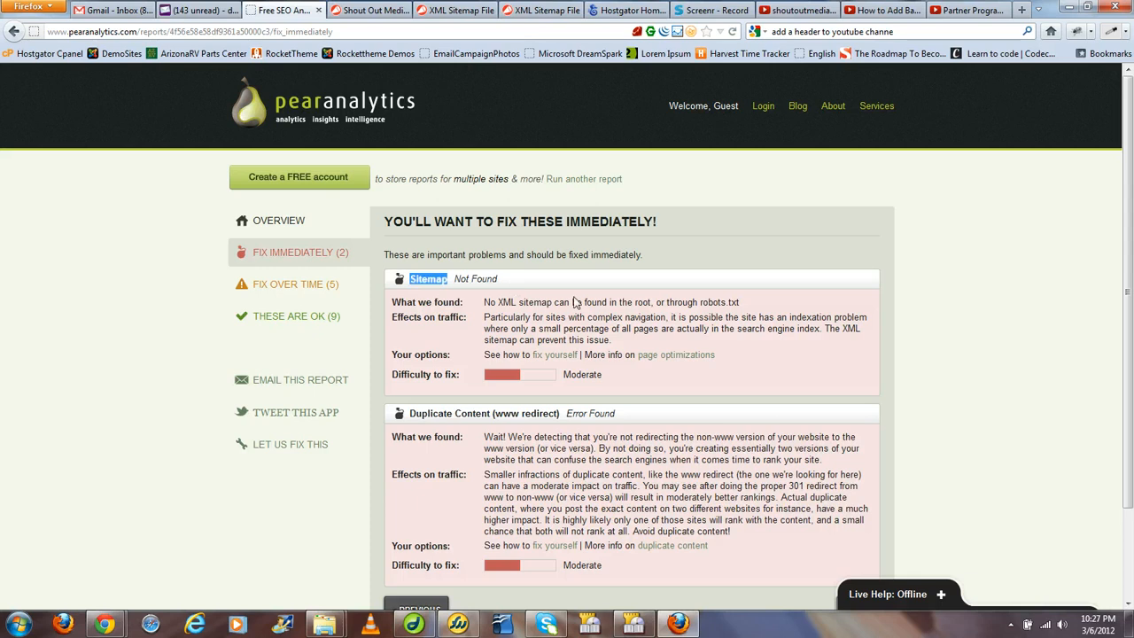
mouse_move(765, 404)
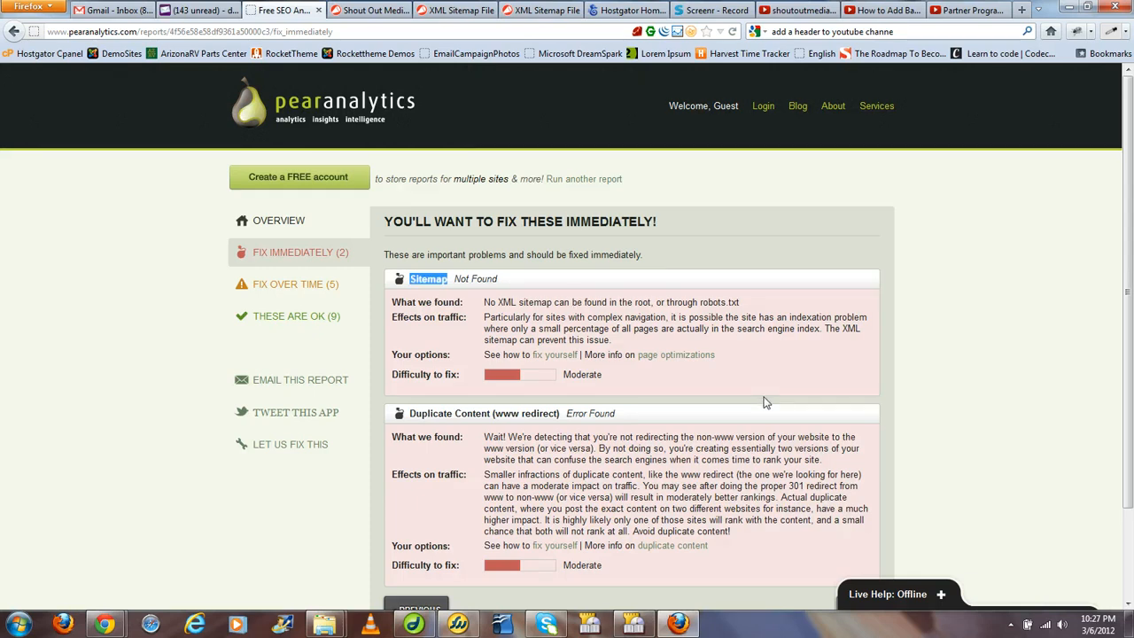